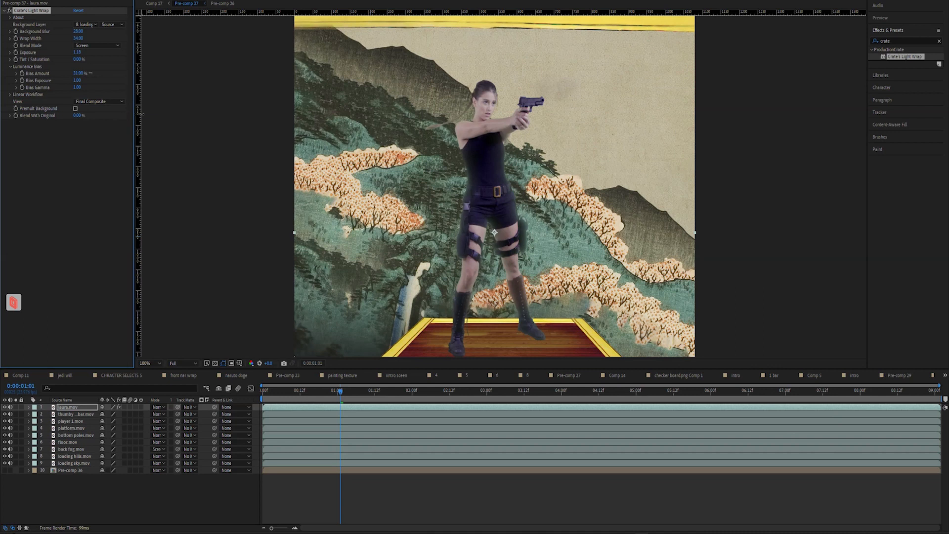
Scrub Crate's Light Wrap Bias Amount from 32% up to 70% on the woman layer
drag(79, 73, 106, 73)
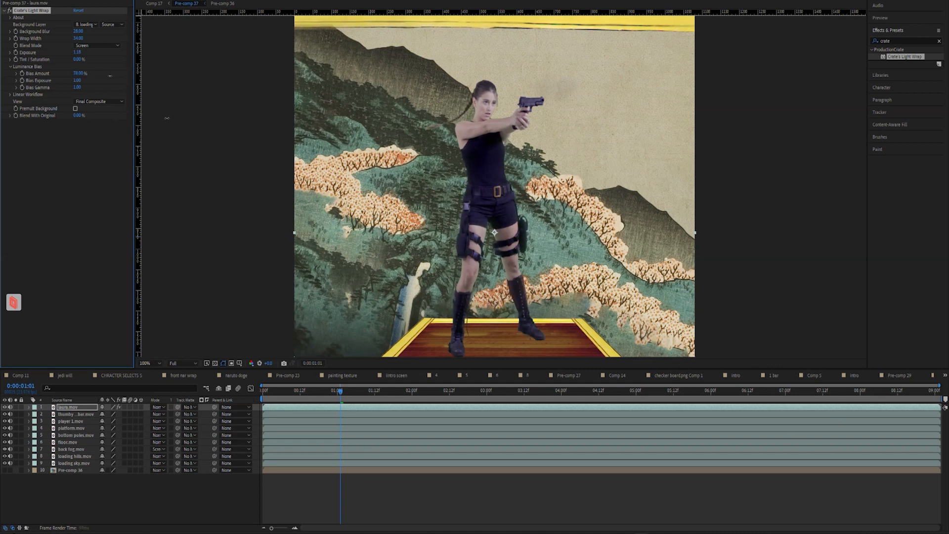